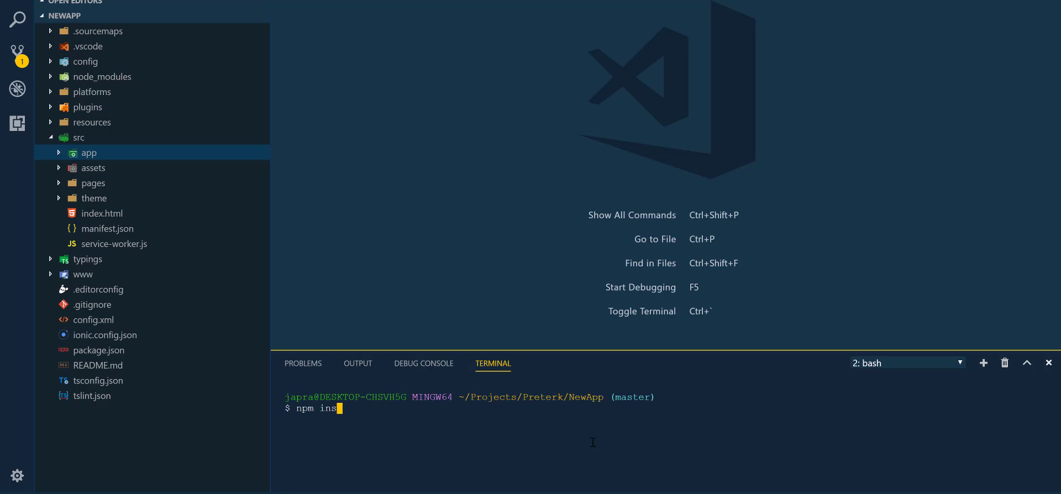
# - Run npm install jquery --save in the NewApp project's integrated terminal
pyautogui.press('enter')
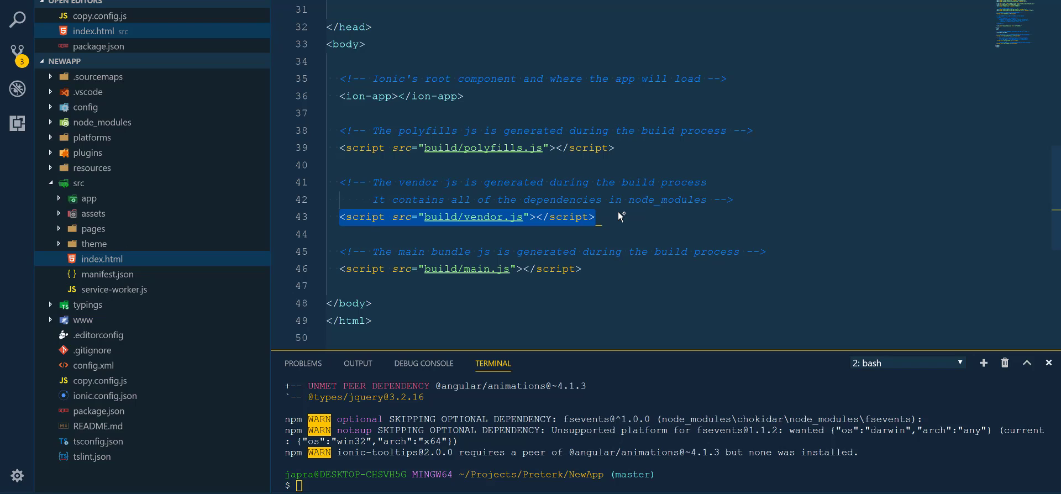
# - Add the assets/js/jquery.min.js script tag to index.html and begin typing a declaration in home.ts
pyautogui.write('declare var jquery: any;')
pyautogui.write('$(')
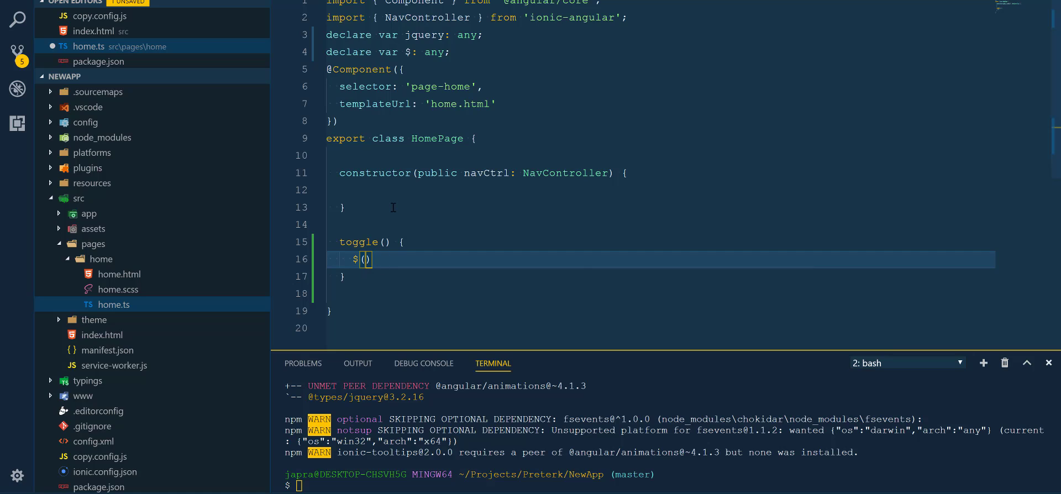
# - Type 'titl' as the selector string inside toggle()'s $() call in home.ts
pyautogui.write("'titl'")
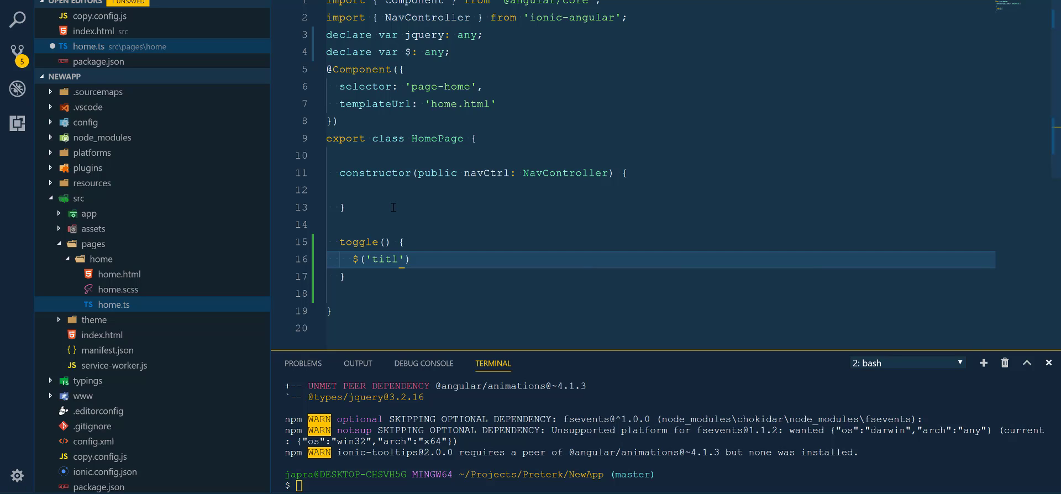